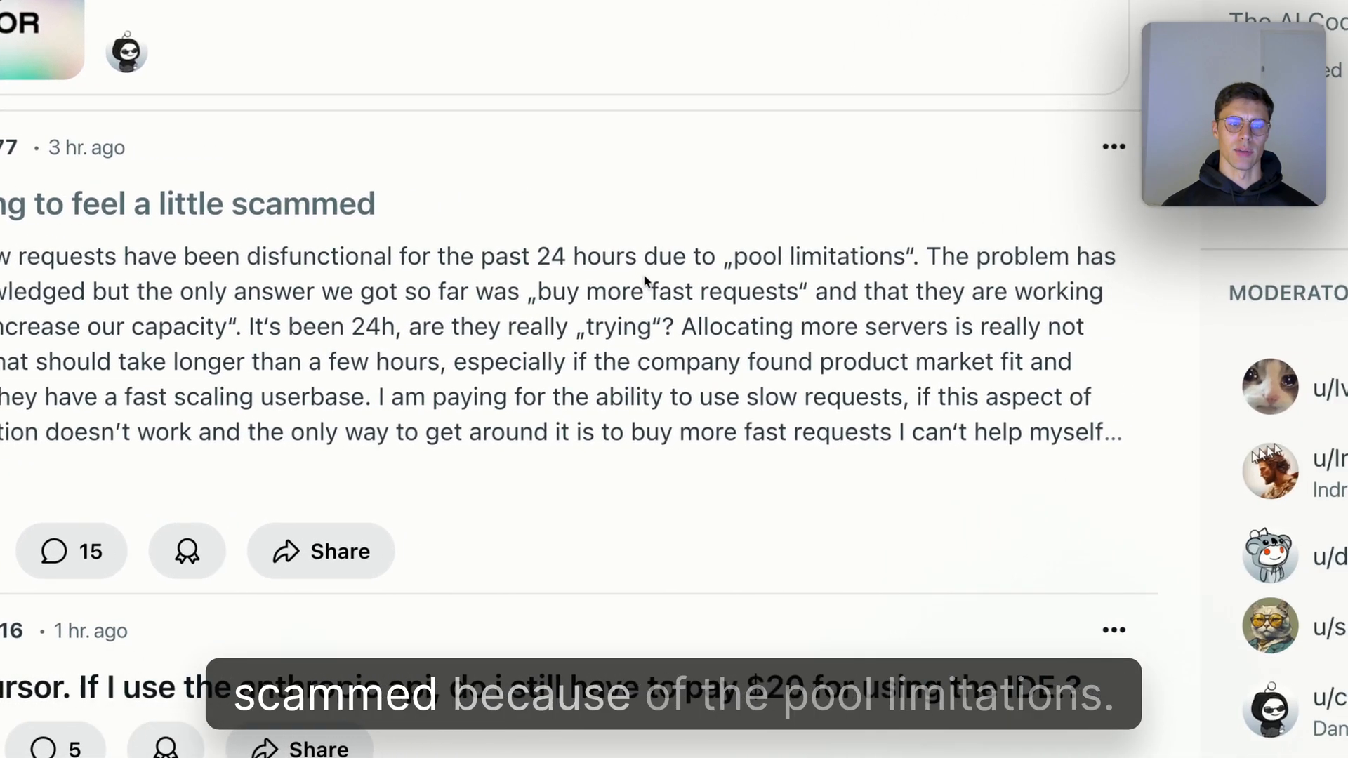
Reveal the OpenRouter account menu with Credits, Keys, Activity and Settings.
{"action": "scroll", "scroll_direction": "down", "scroll_amount": 3}
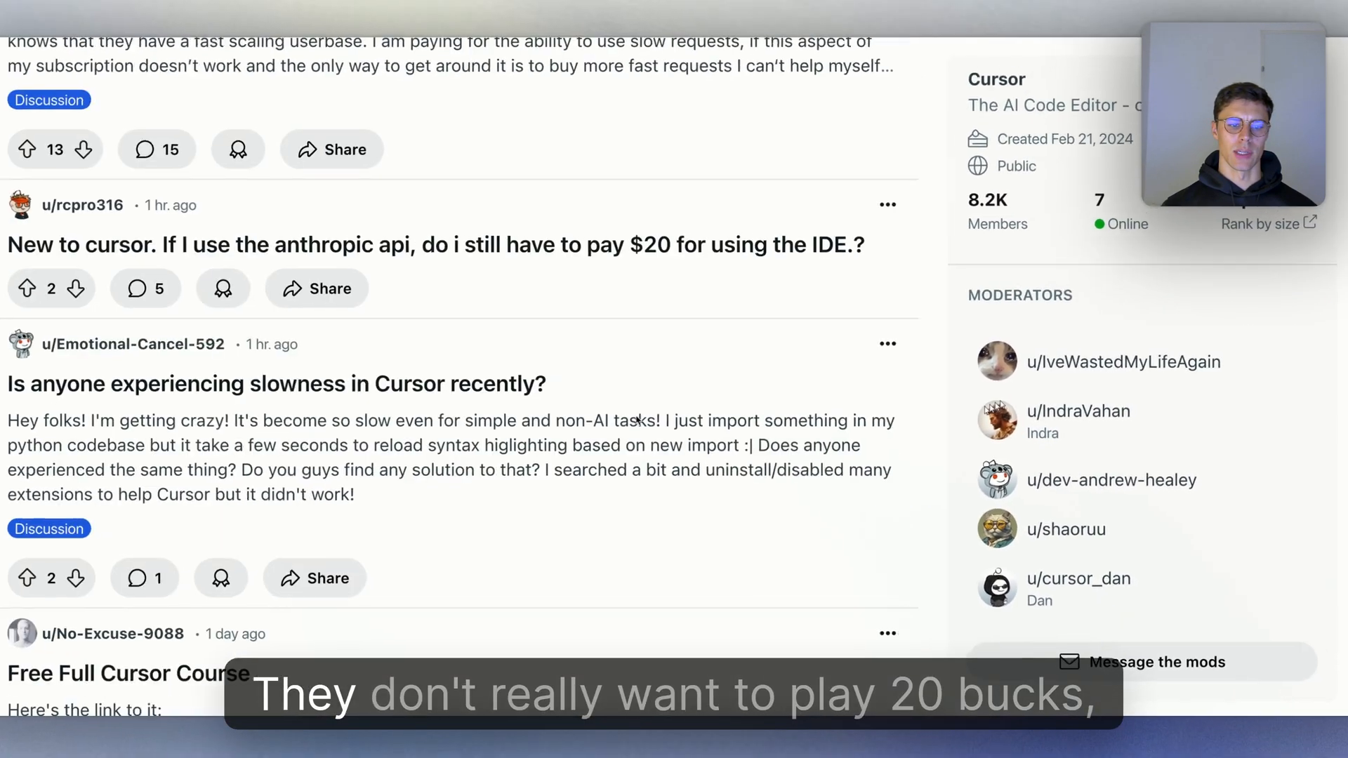
{"action": "scroll", "scroll_direction": "down", "scroll_amount": 3}
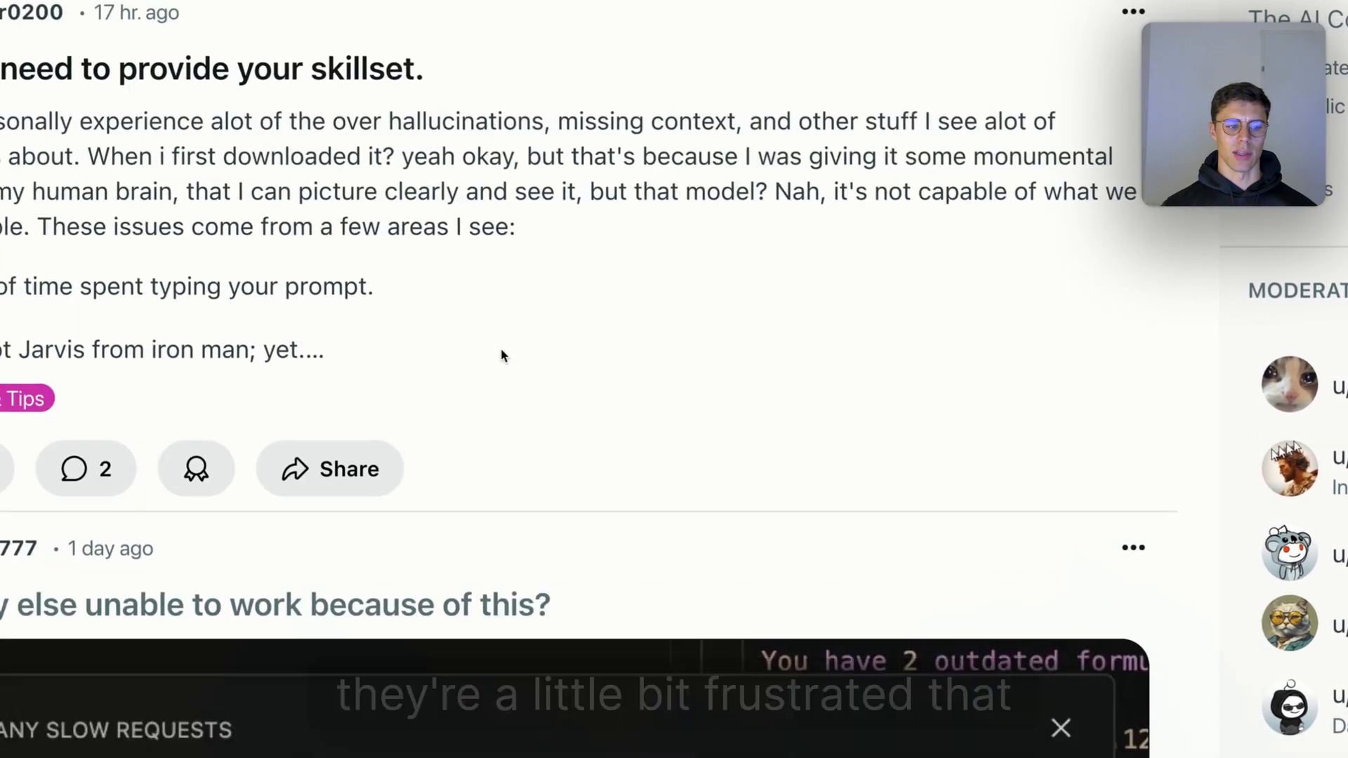
{"action": "scroll", "scroll_direction": "down", "scroll_amount": 3}
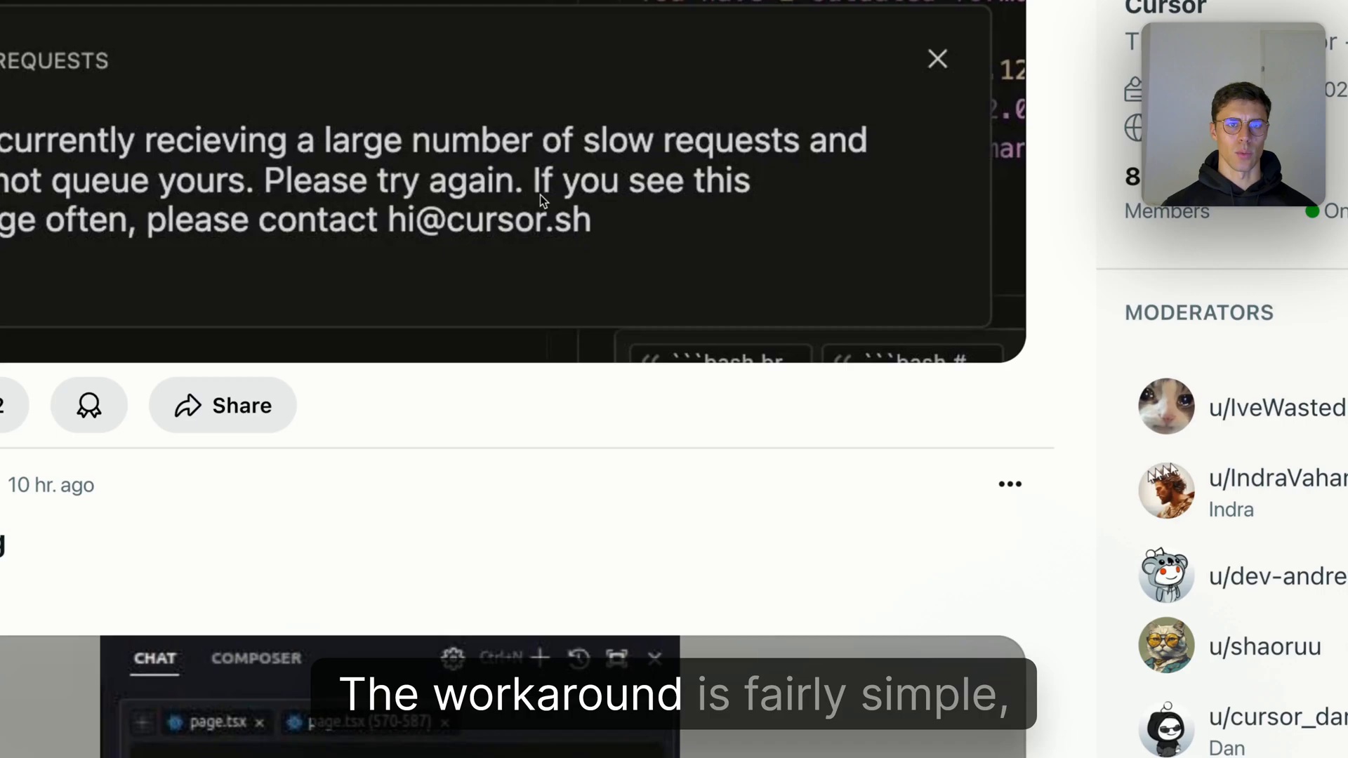
{"action": "scroll", "scroll_direction": "up", "scroll_amount": 3}
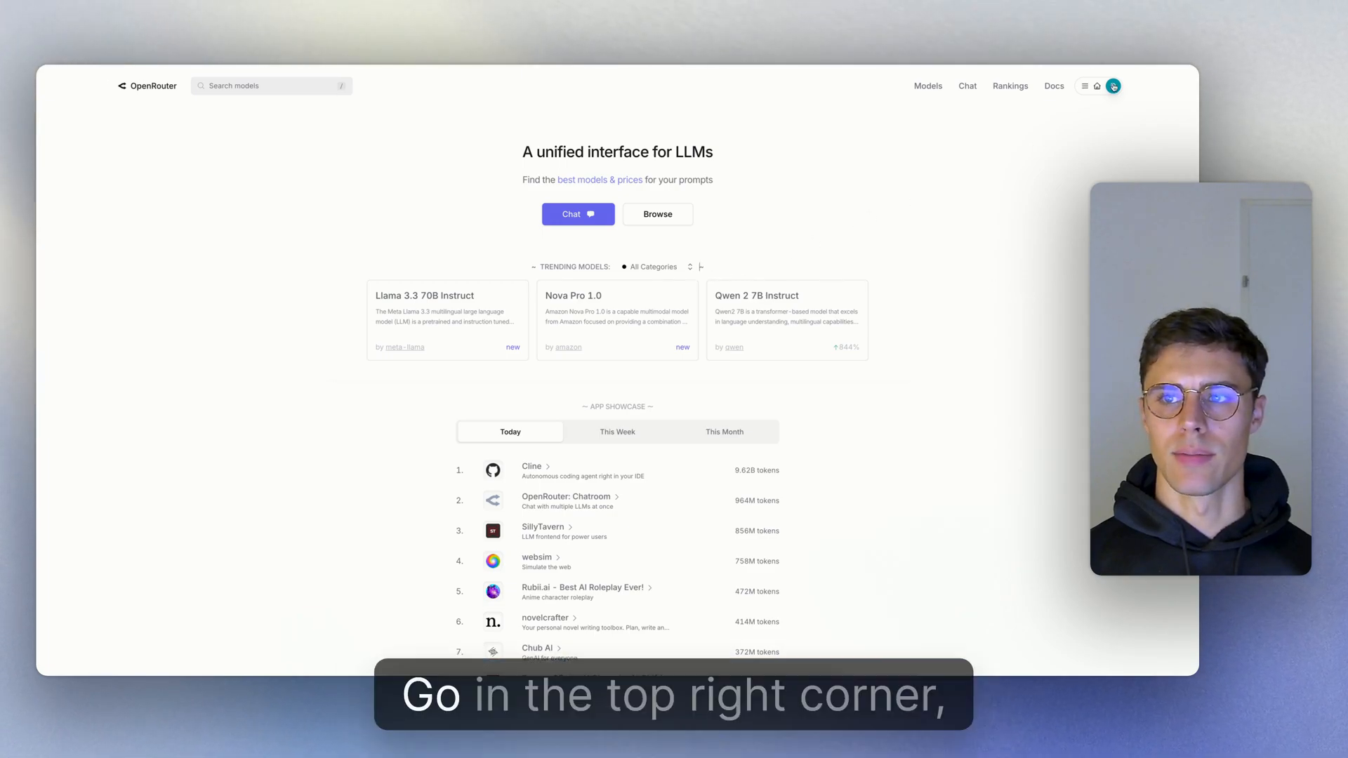
{"action": "left_click", "coordinate": [1112, 85]}
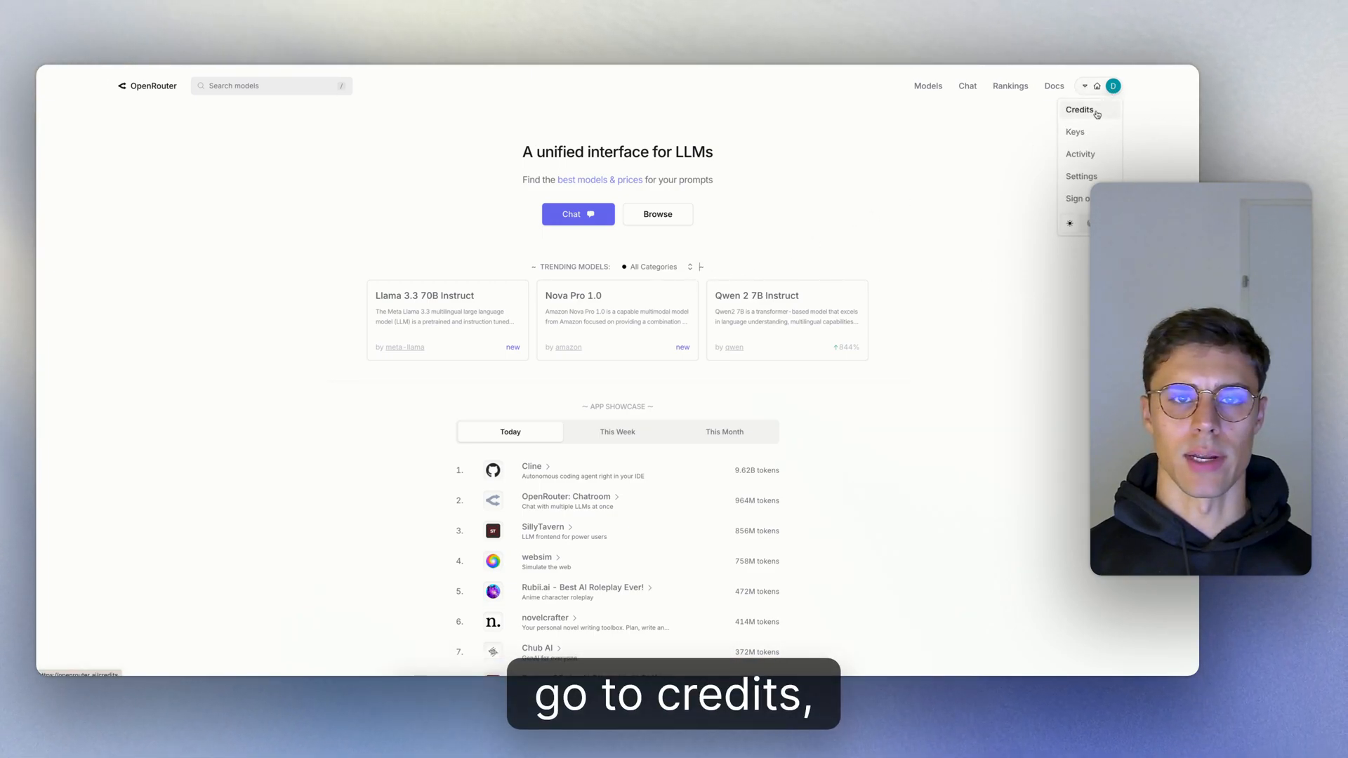
{"action": "mouse_move", "coordinate": [1076, 132]}
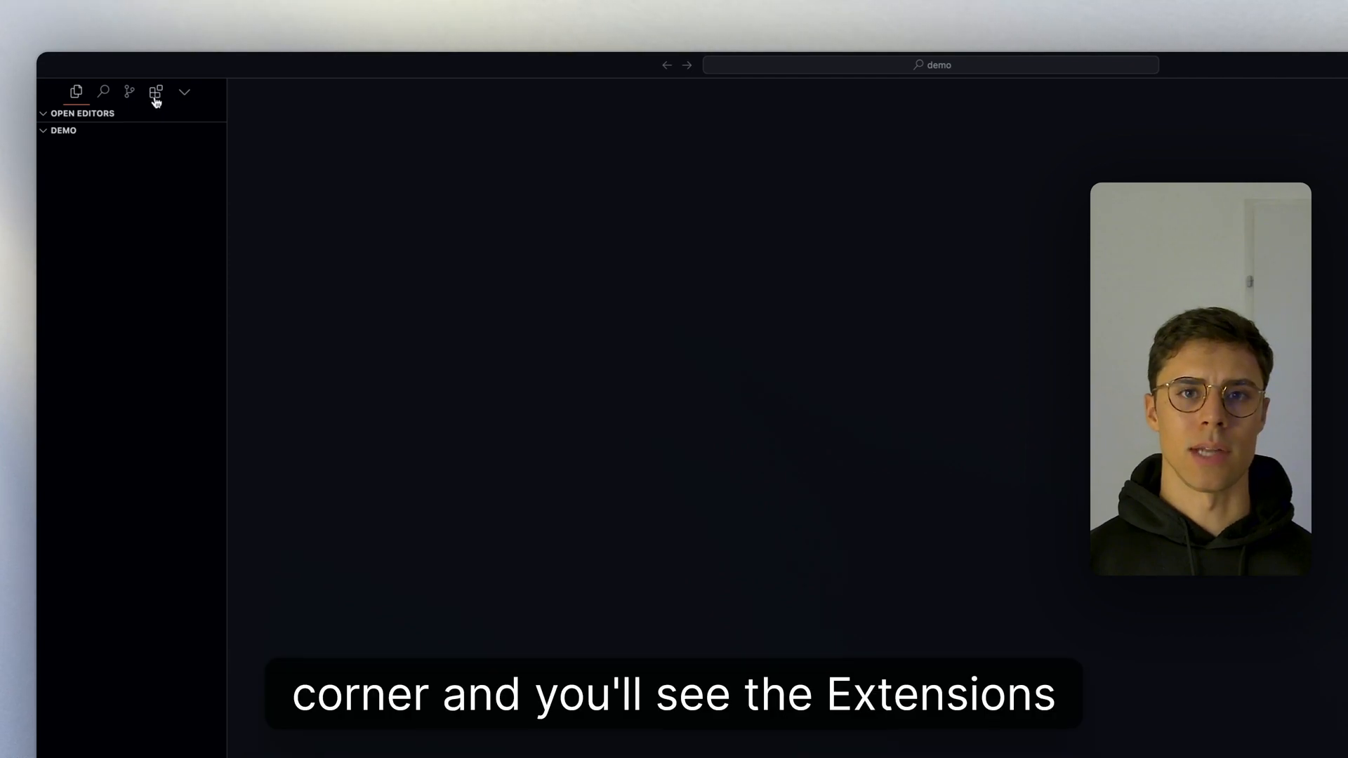
Search the Extensions sidebar for Cline and confirm it shows as installed.
{"action": "left_click", "coordinate": [156, 93]}
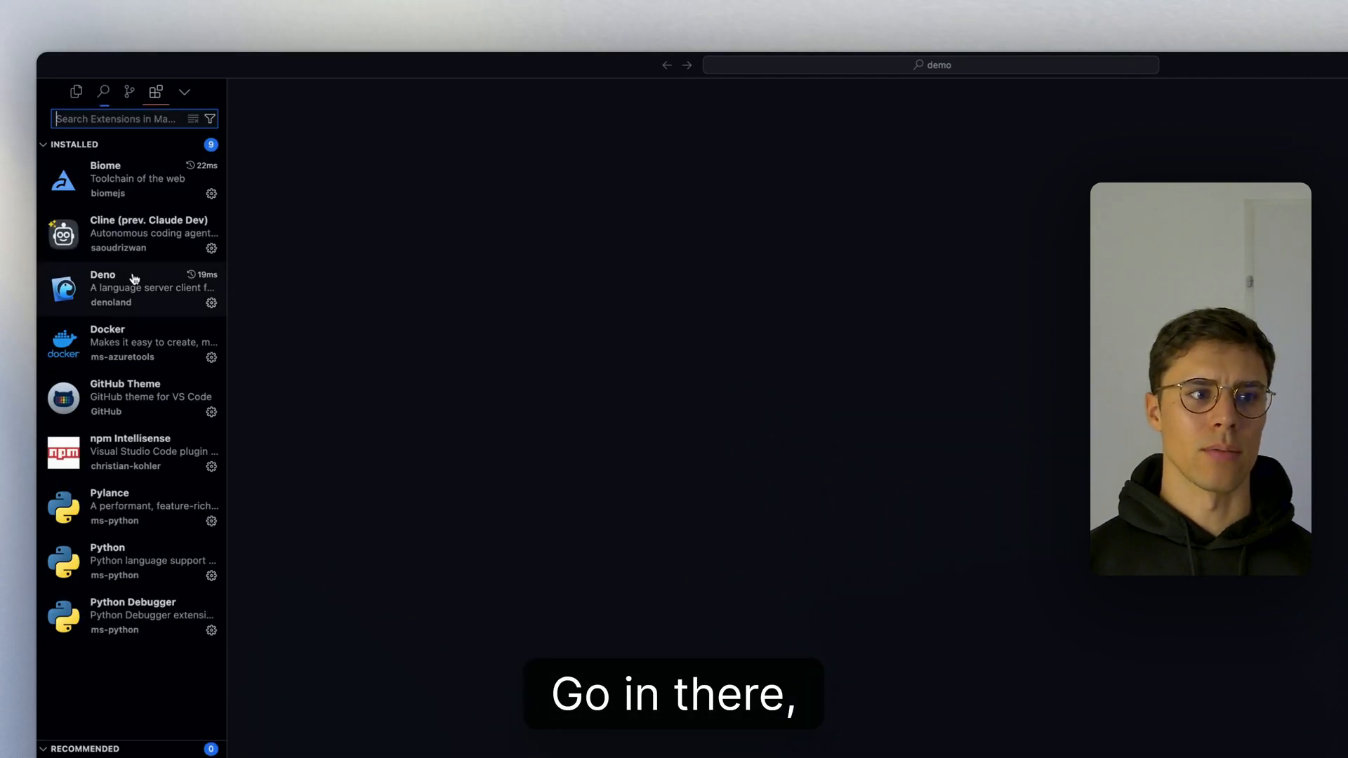
{"action": "type", "text": "cl"}
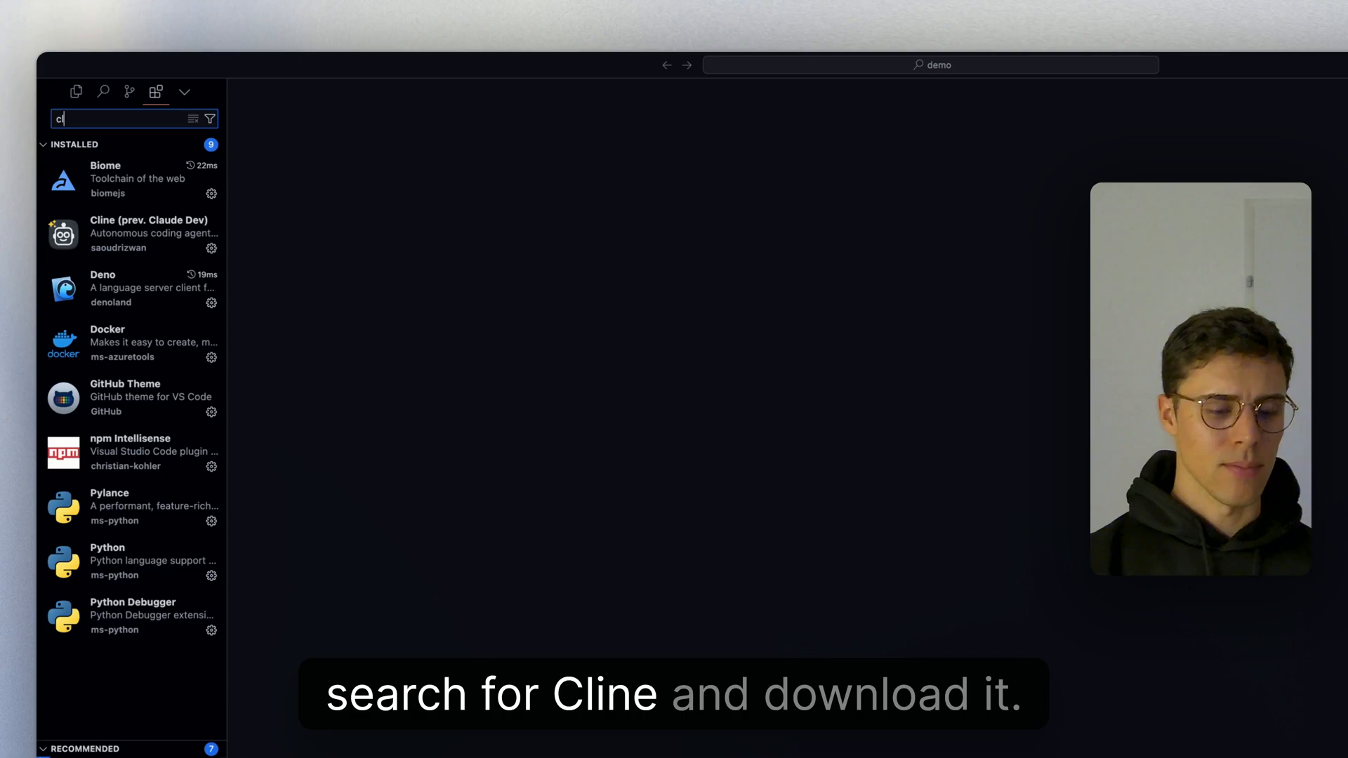
{"action": "left_click", "coordinate": [133, 234]}
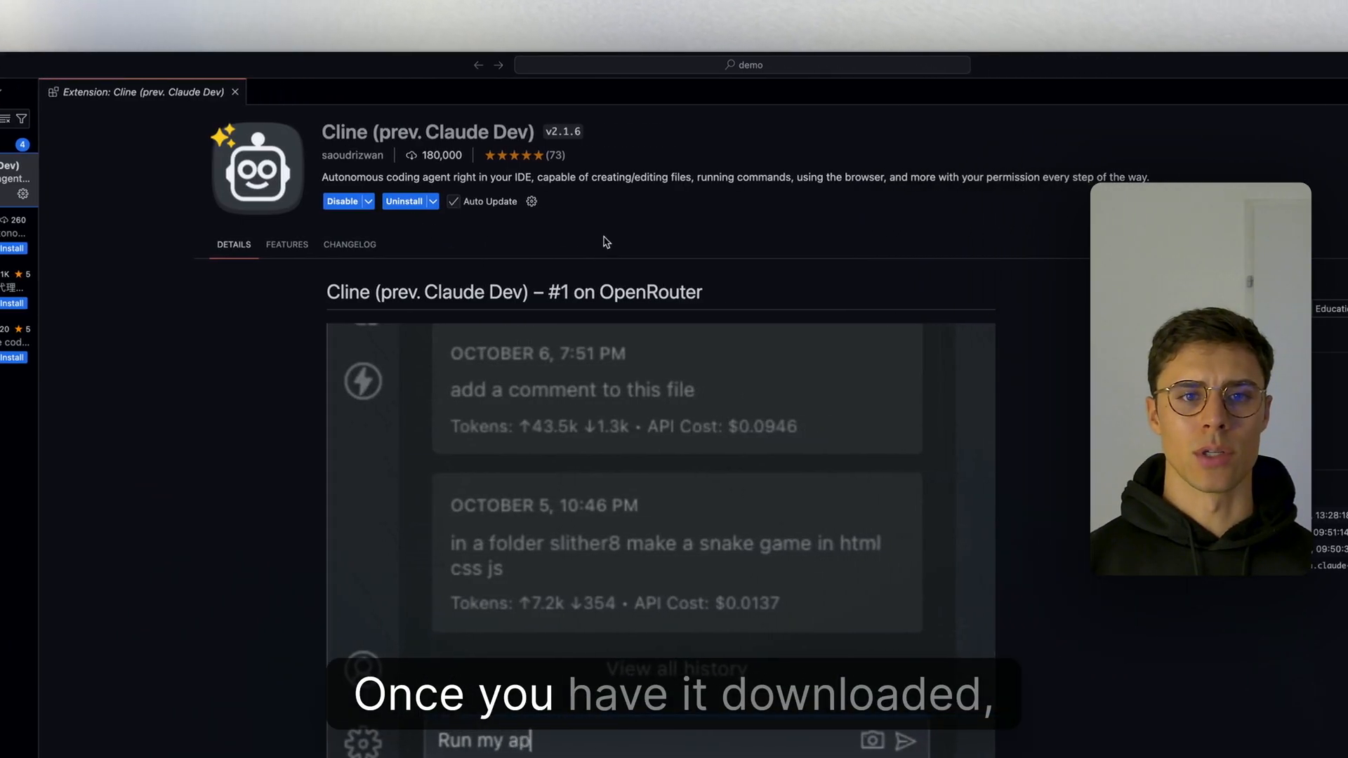
{"action": "left_click", "coordinate": [235, 92]}
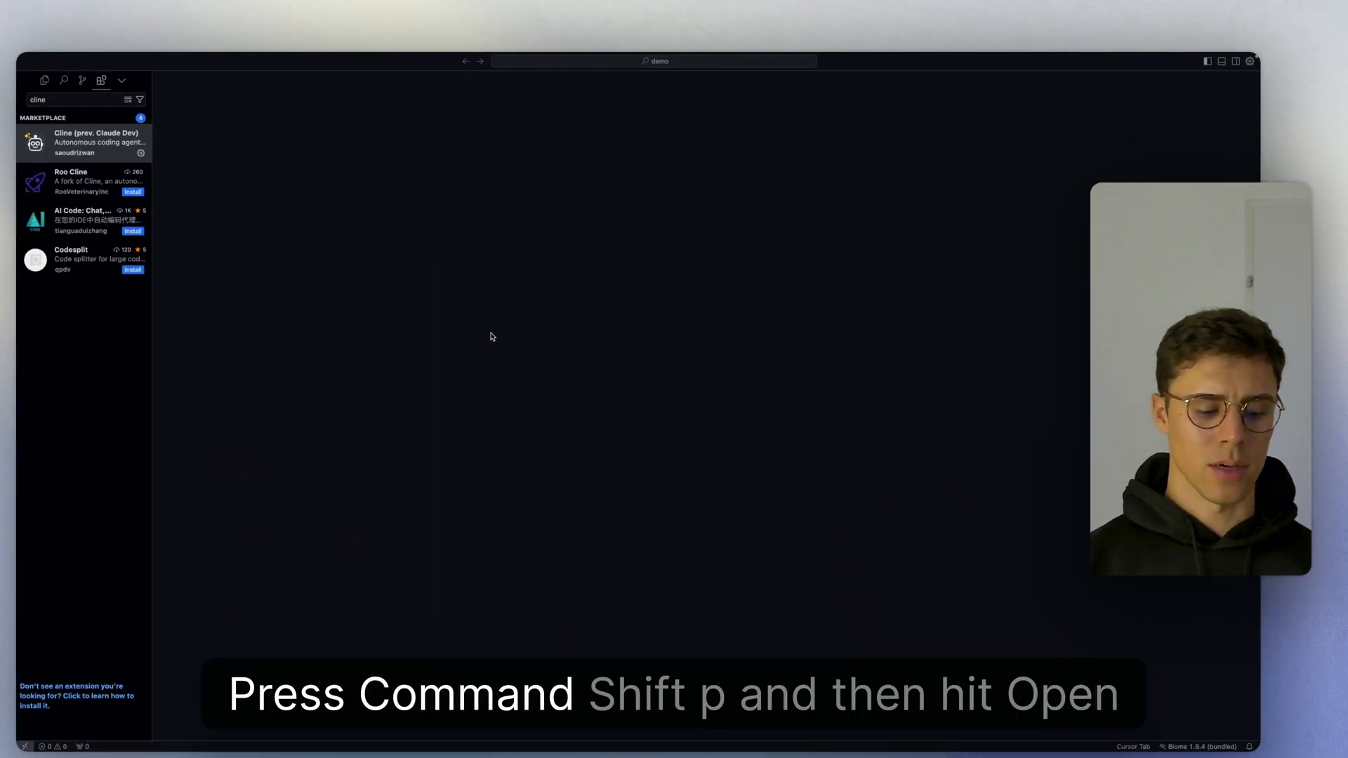
Run 'Cline: Open In New Tab' from the Command Palette.
{"action": "key", "text": "cmd+shift+p"}
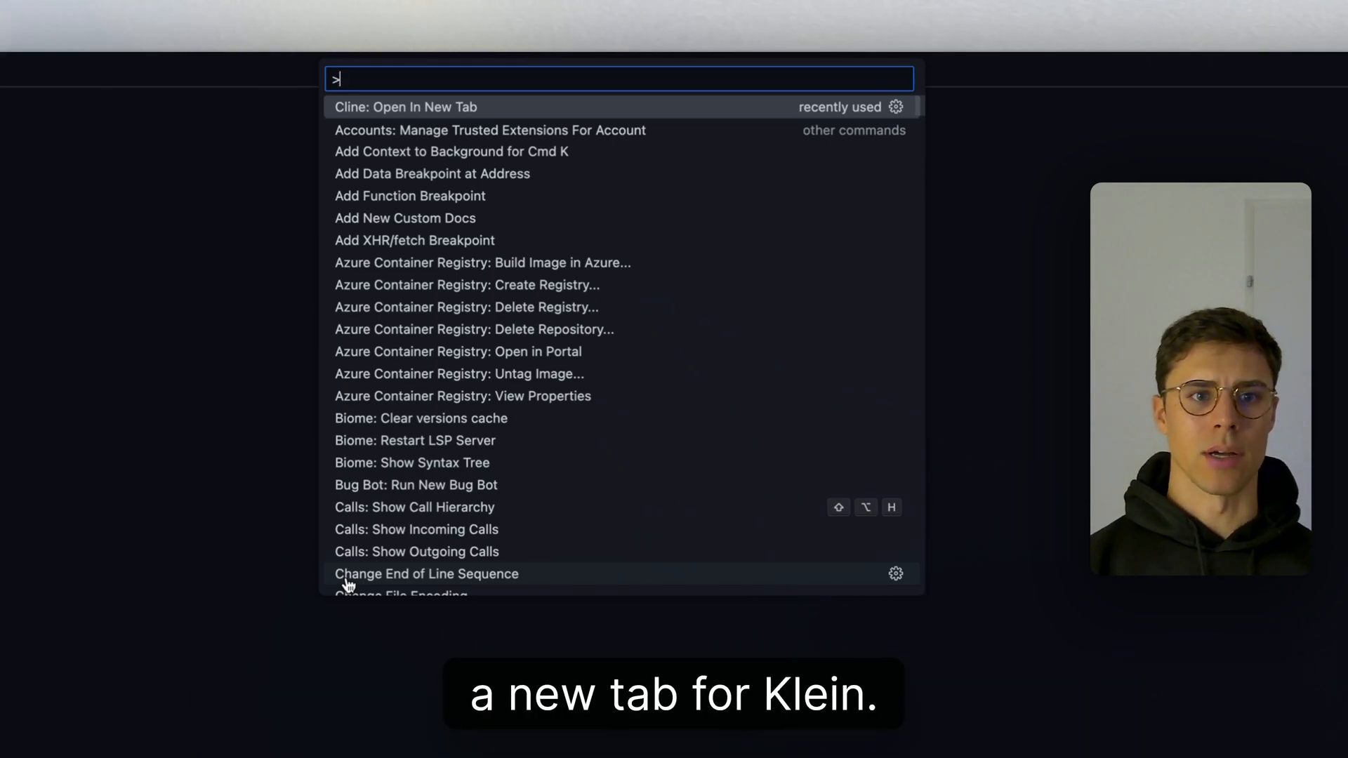
{"action": "left_click", "coordinate": [405, 105]}
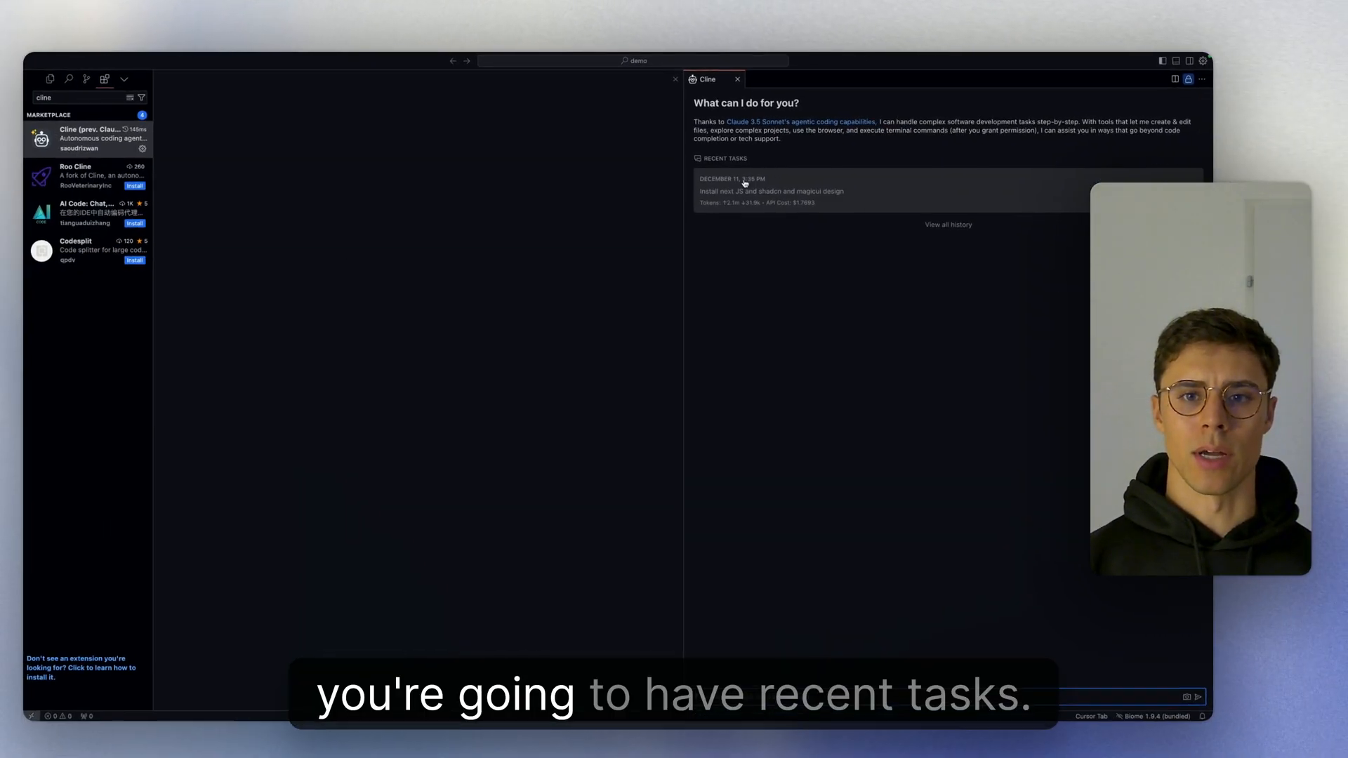